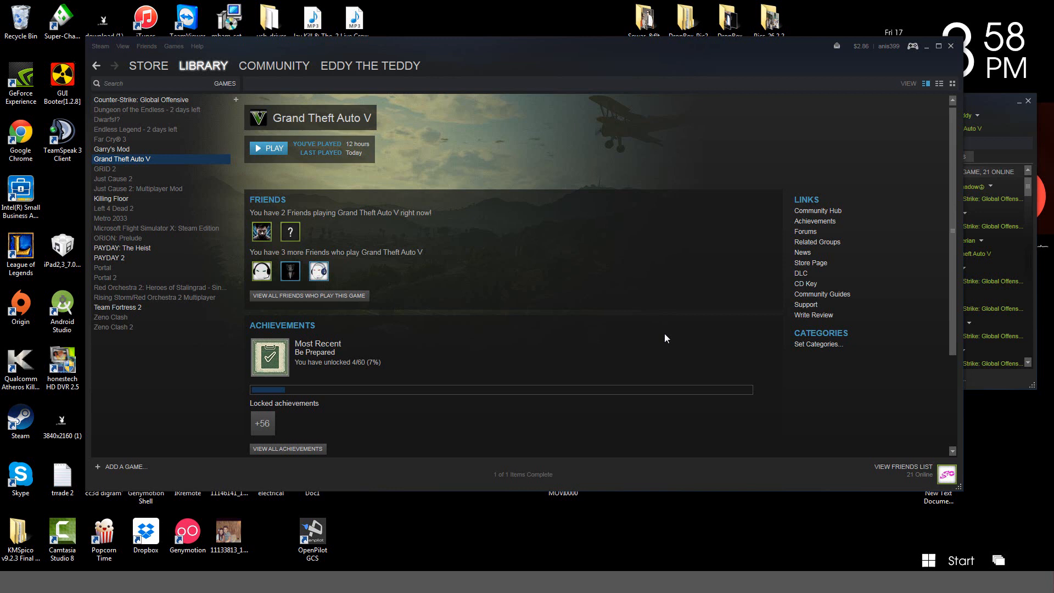
mouse_move(455, 235)
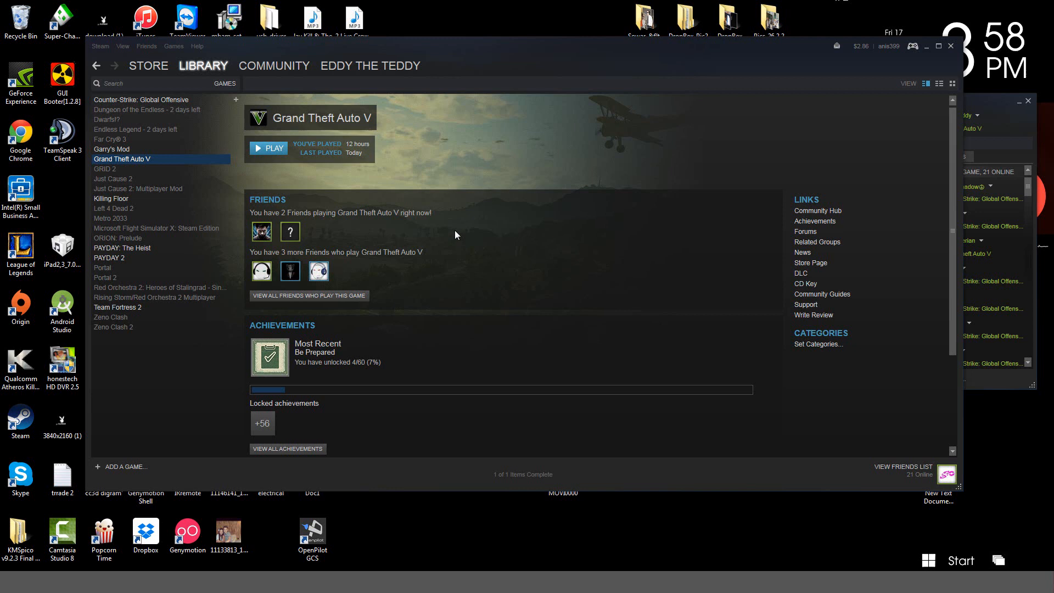
mouse_move(501, 180)
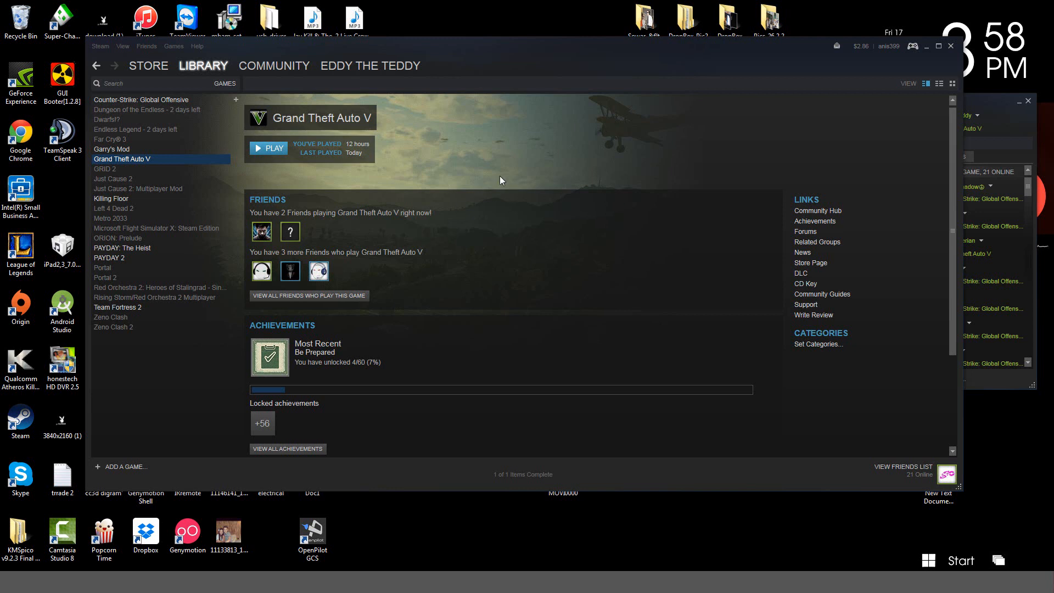
mouse_move(528, 249)
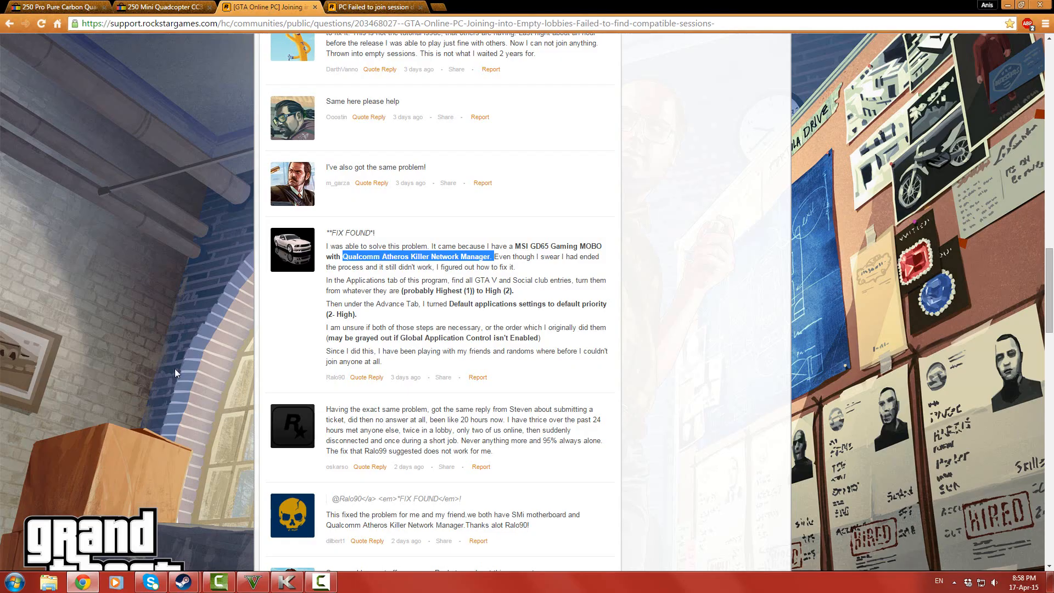
mouse_move(88, 47)
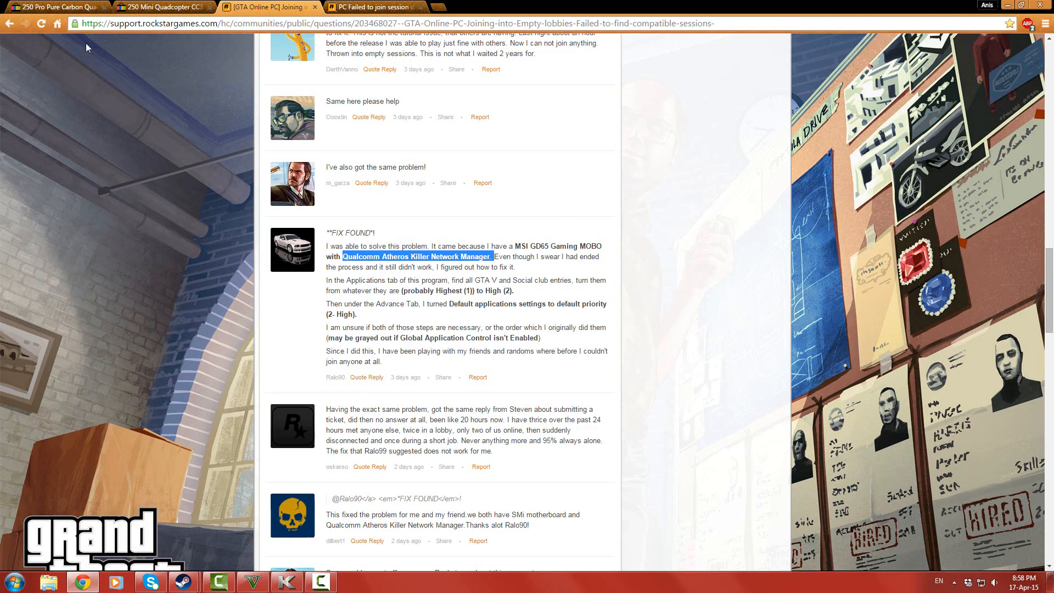
mouse_move(355, 368)
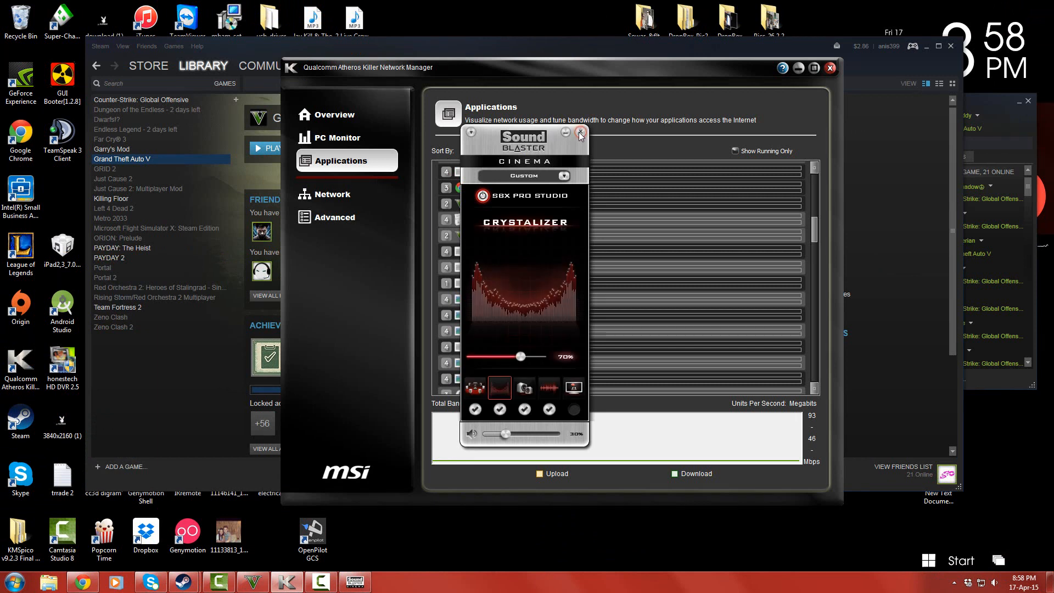
- Dismiss the Sound Blaster panel and show the Advanced settings with Application Control enabled
left_click(580, 133)
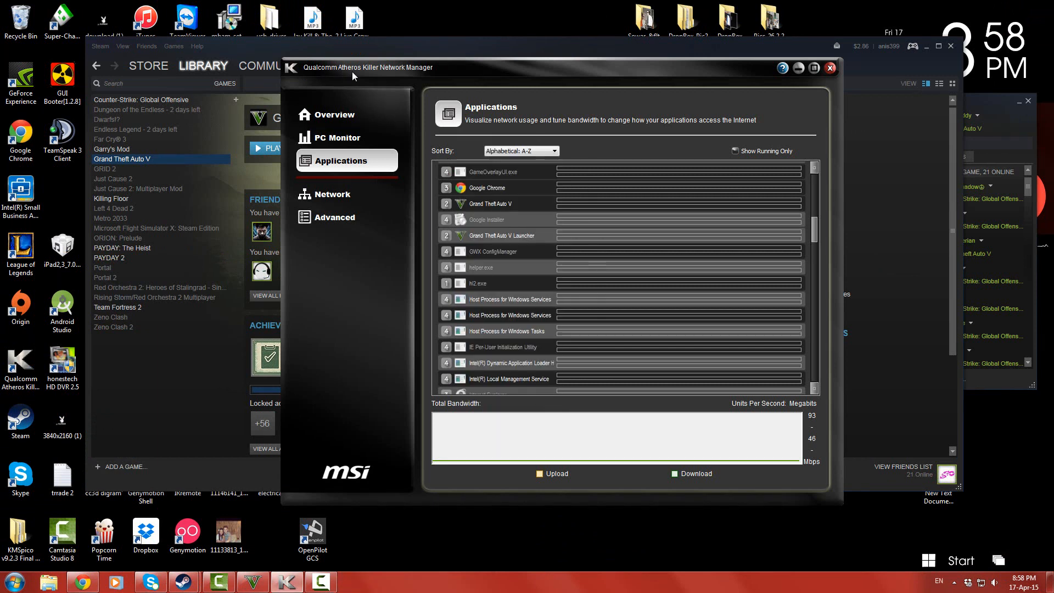
mouse_move(358, 190)
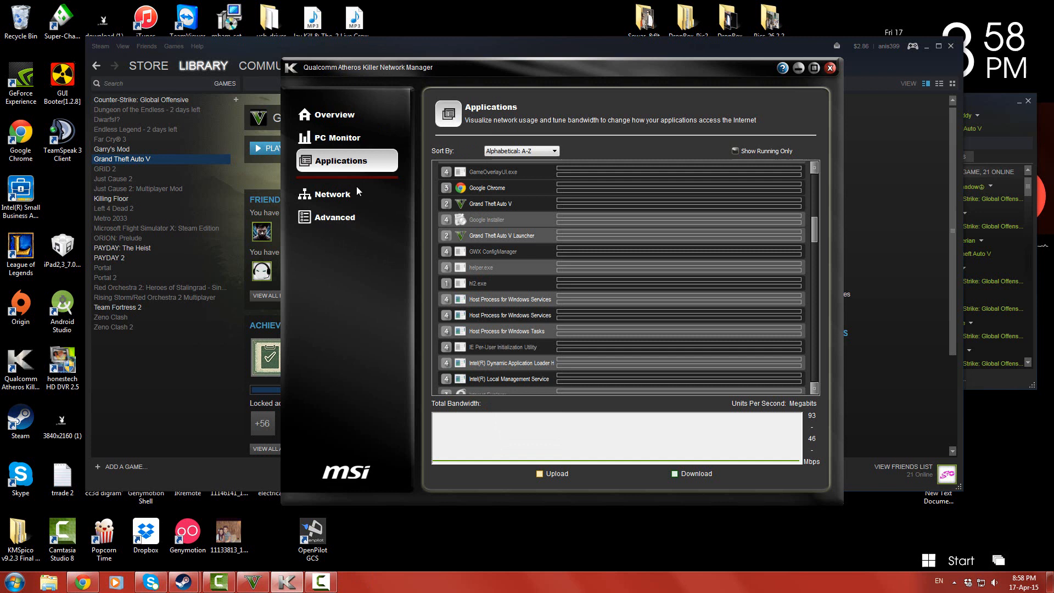
left_click(334, 216)
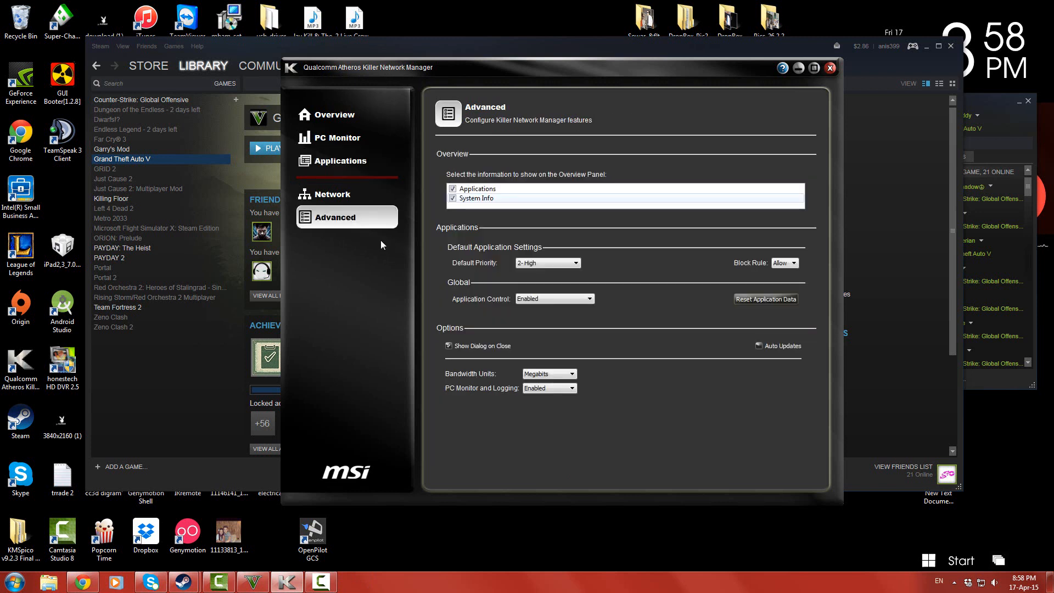
mouse_move(472, 266)
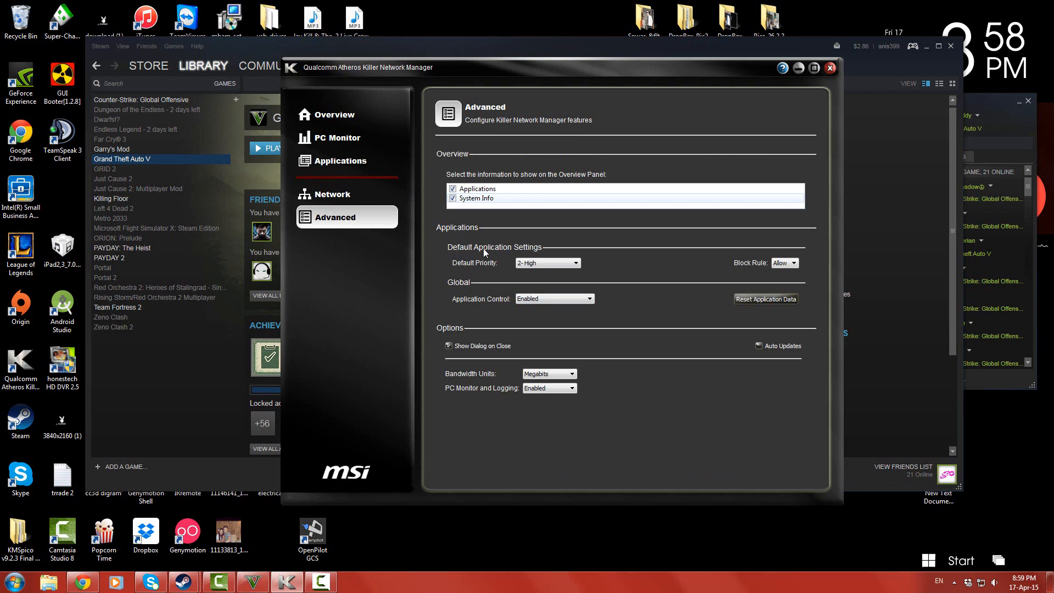
mouse_move(475, 263)
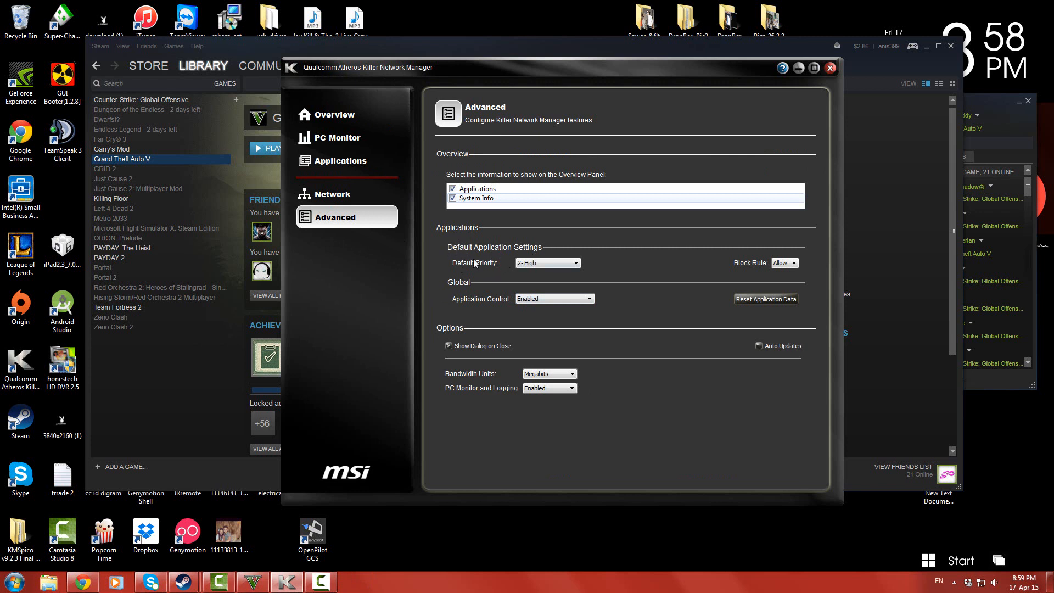
mouse_move(437, 276)
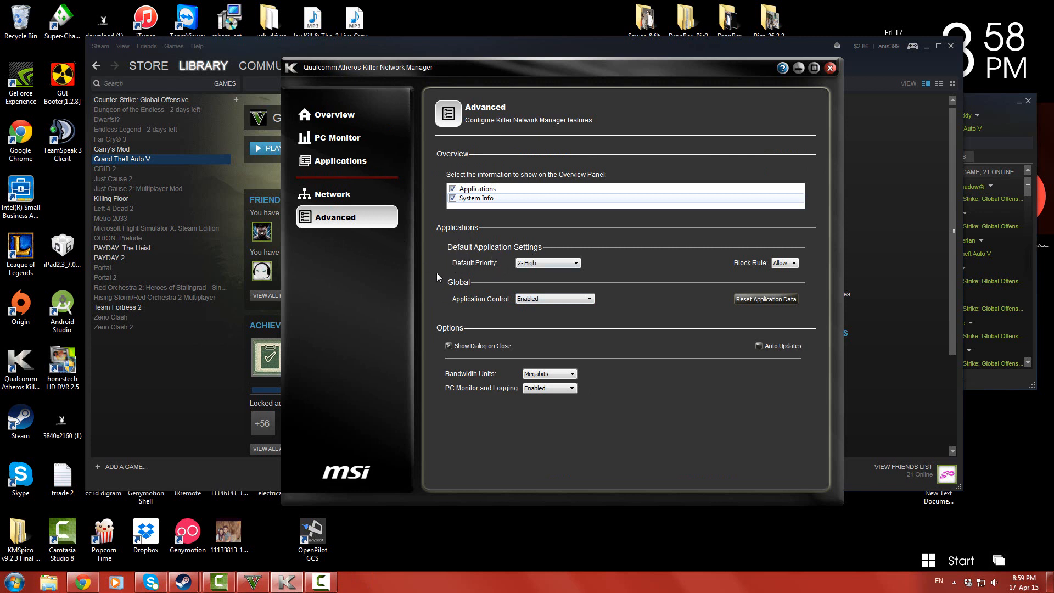
left_click(547, 263)
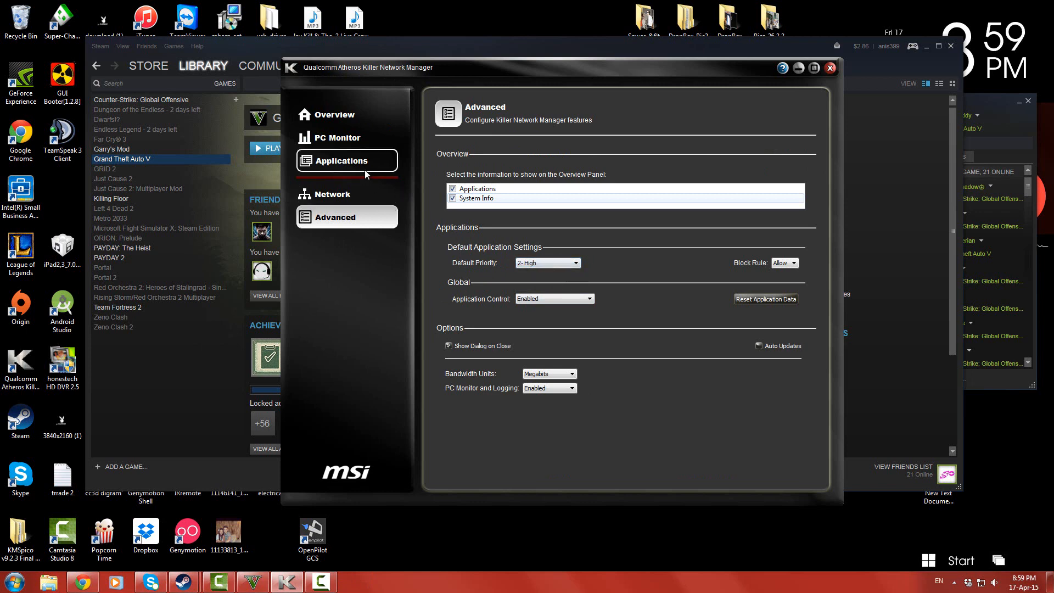
- In the Applications list, expand Social Club and set its priority to 2 - High
left_click(341, 160)
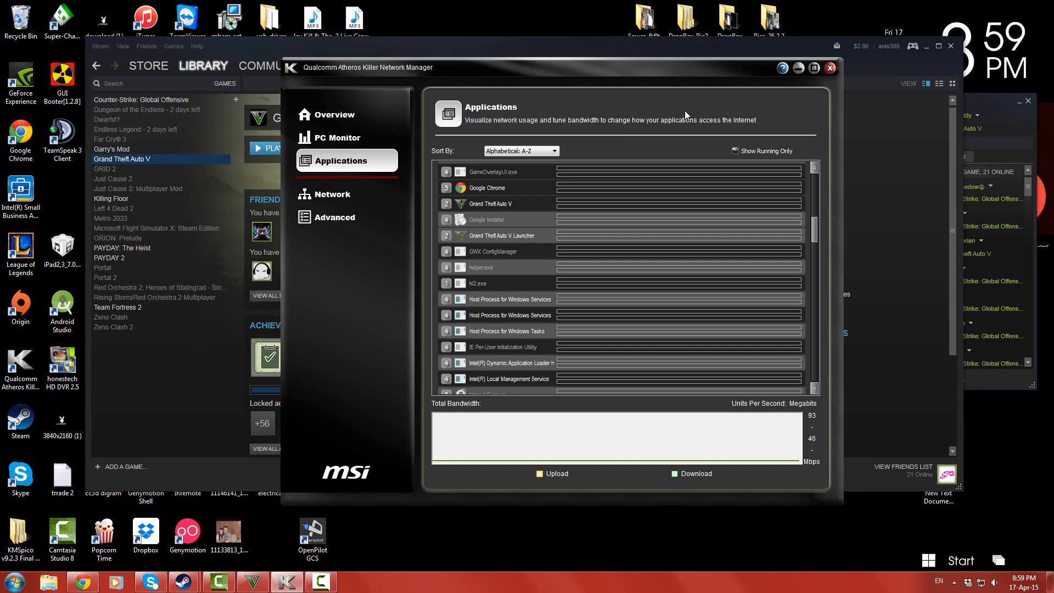
mouse_move(779, 170)
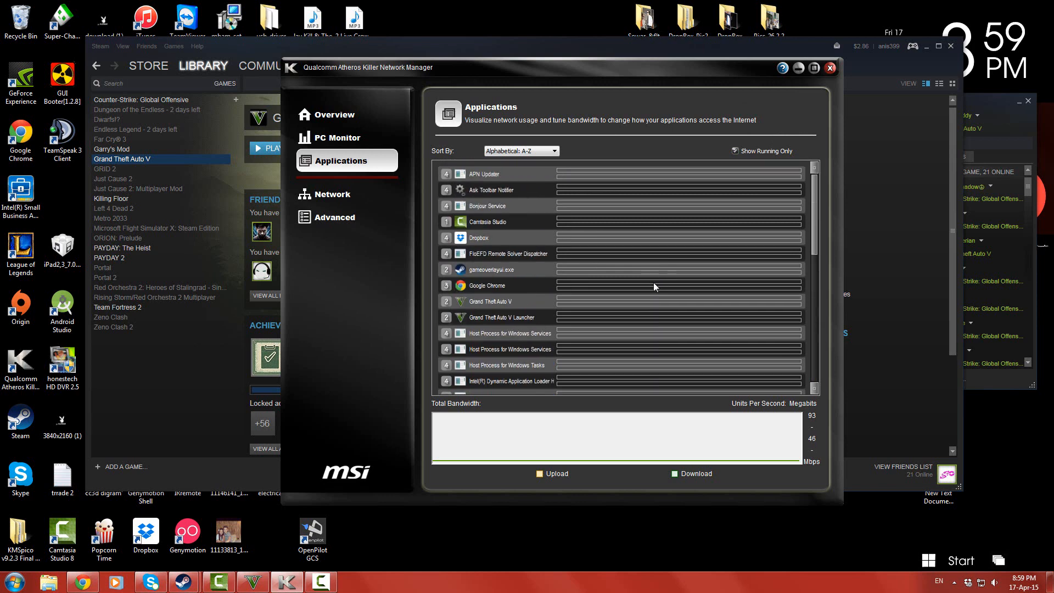
mouse_move(533, 167)
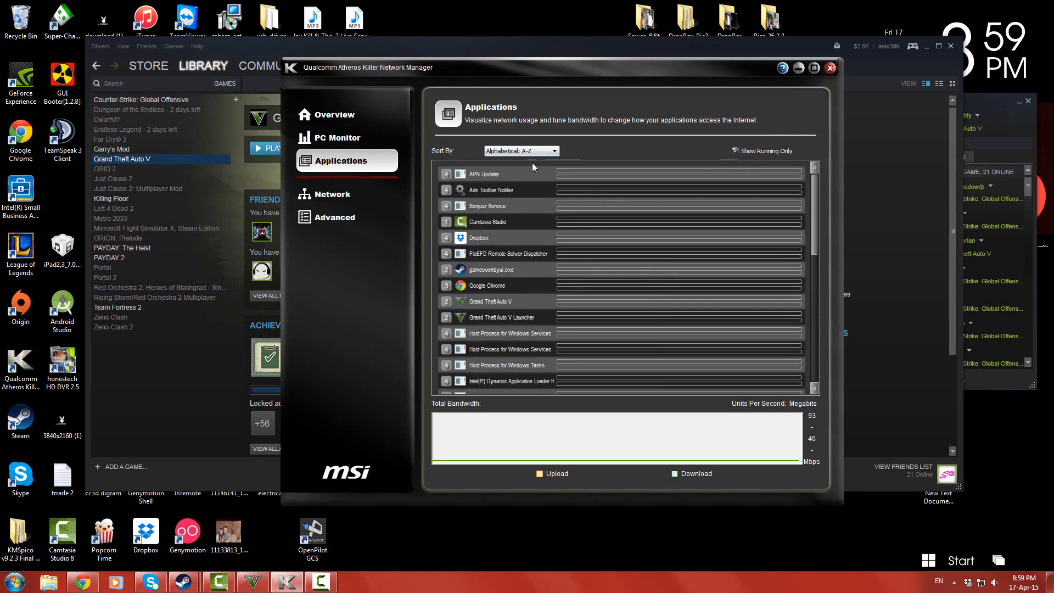
mouse_move(505, 186)
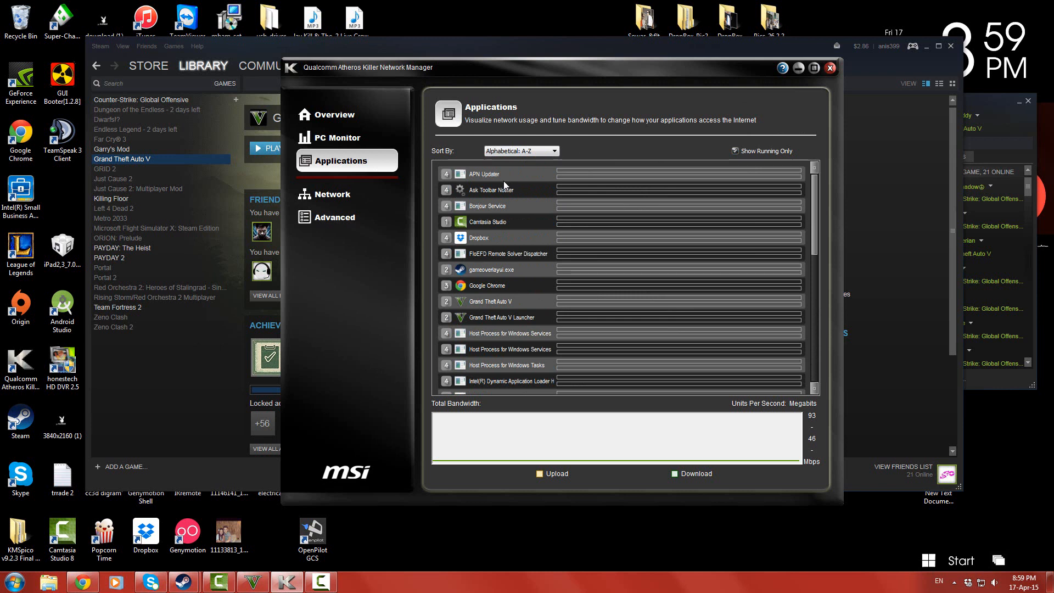
mouse_move(548, 174)
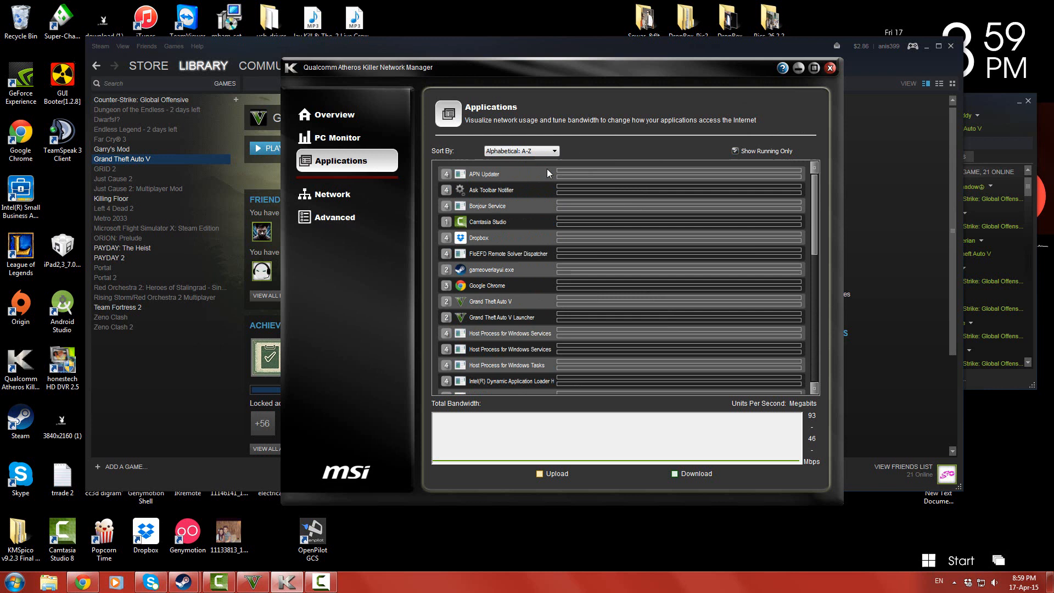
mouse_move(528, 235)
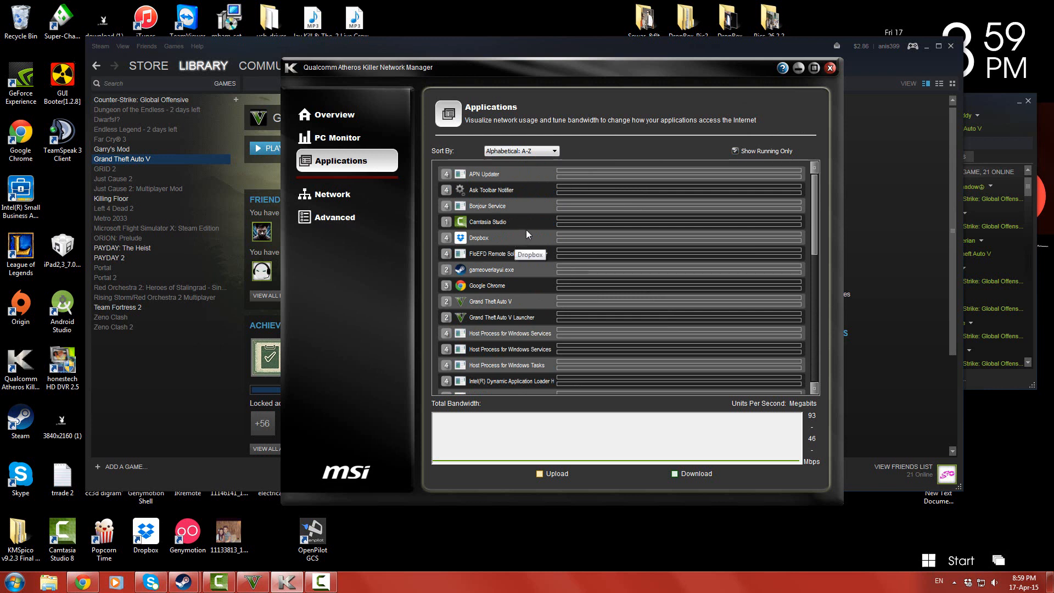
mouse_move(519, 308)
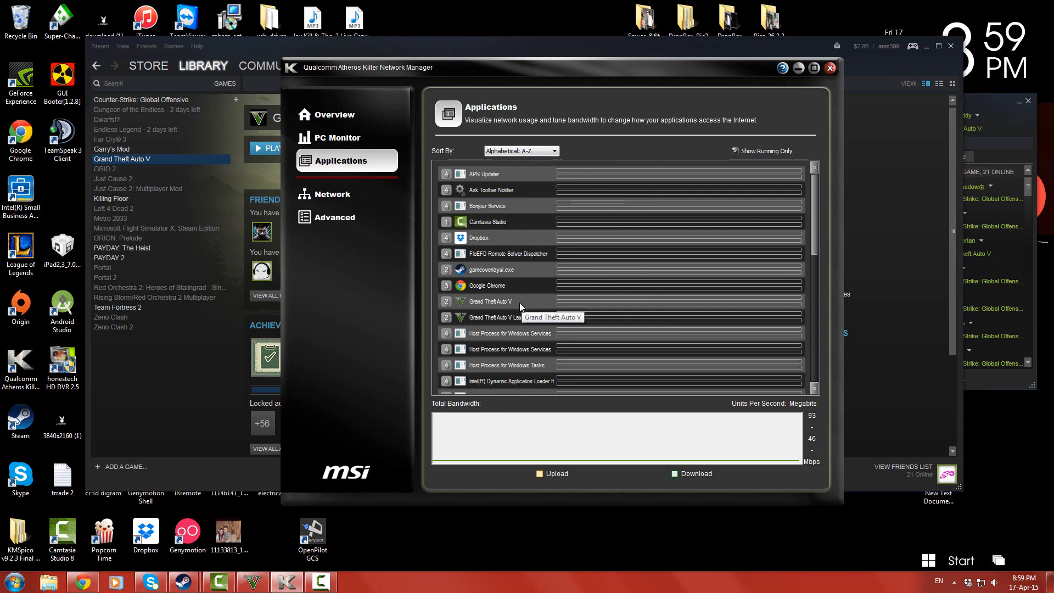
mouse_move(484, 237)
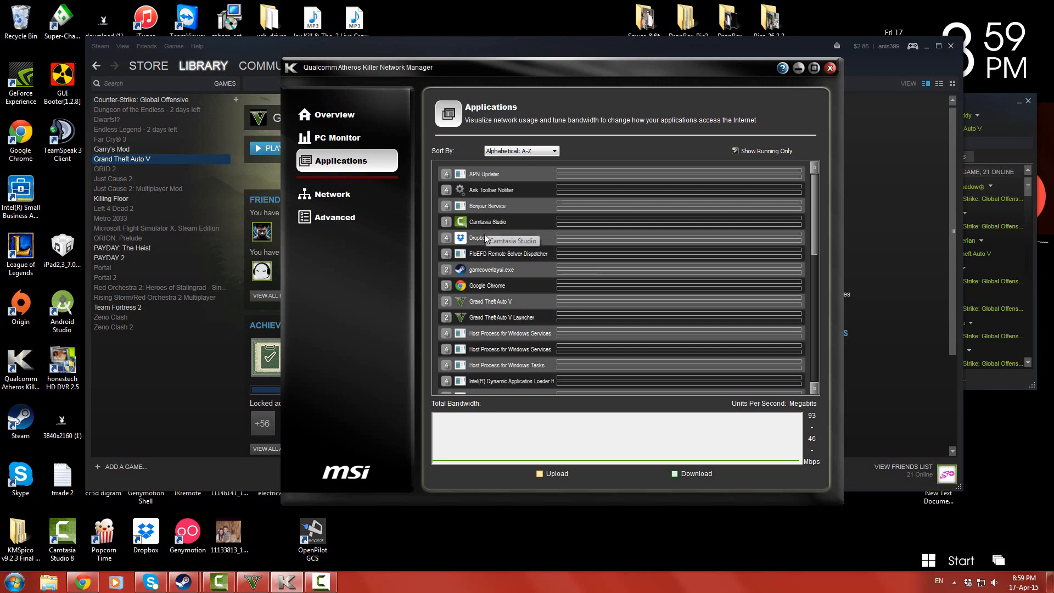
mouse_move(478, 317)
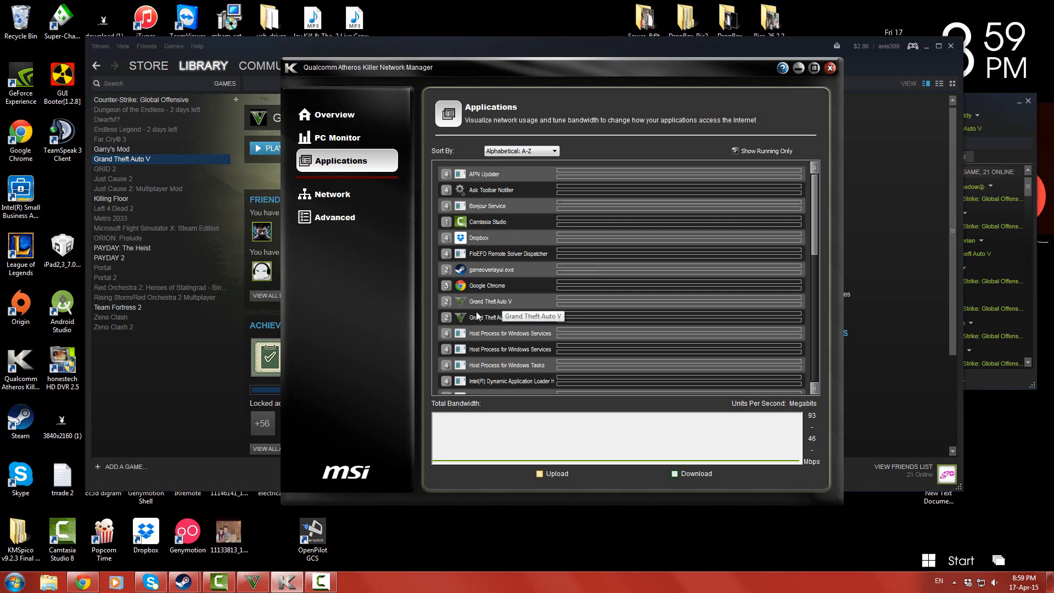
scroll("down", 3)
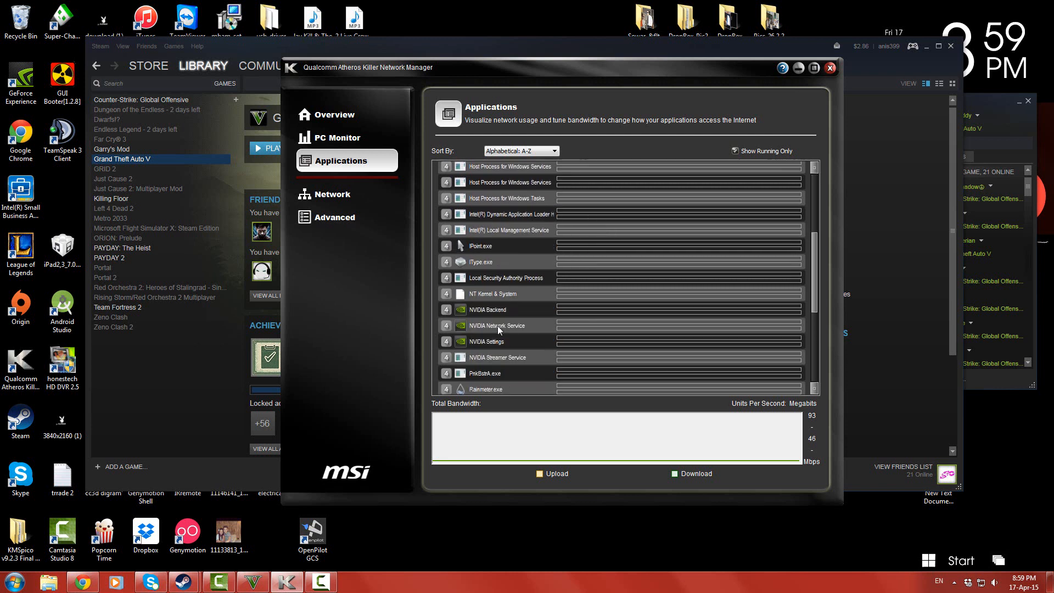
scroll("down", 3)
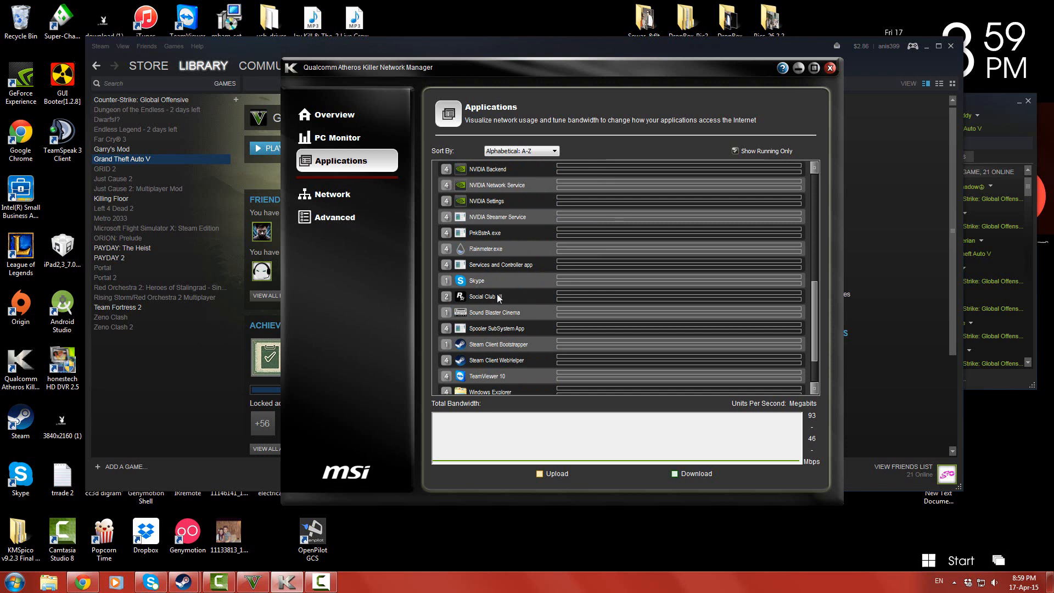
left_click(498, 296)
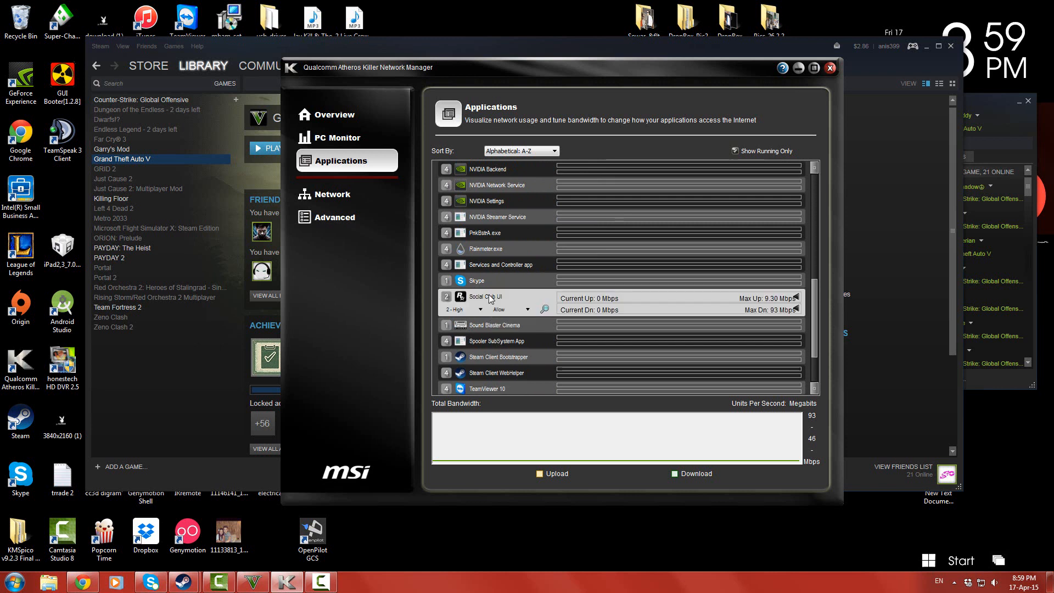
mouse_move(474, 311)
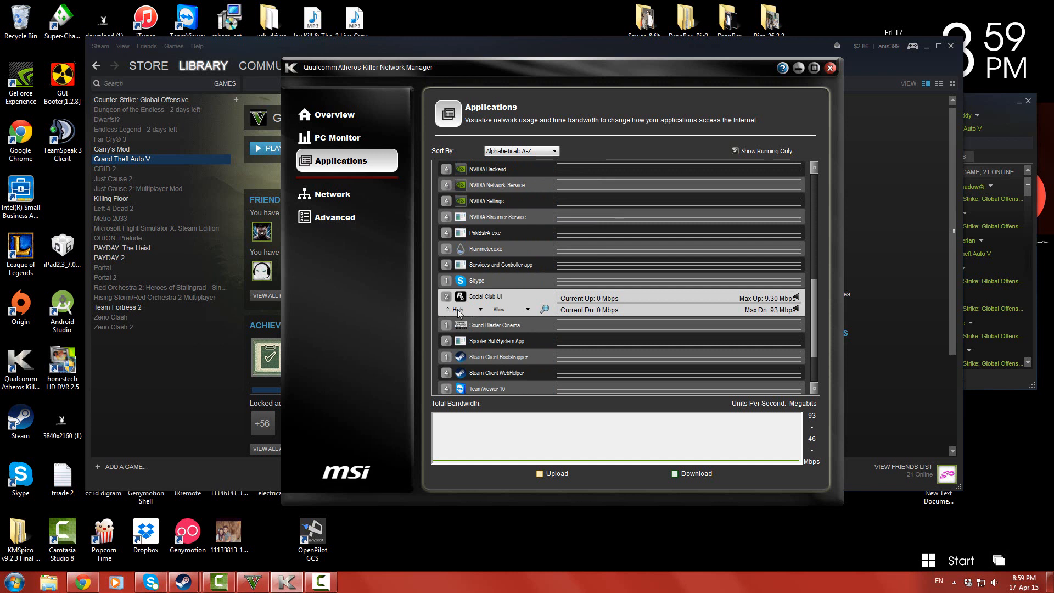
left_click(480, 310)
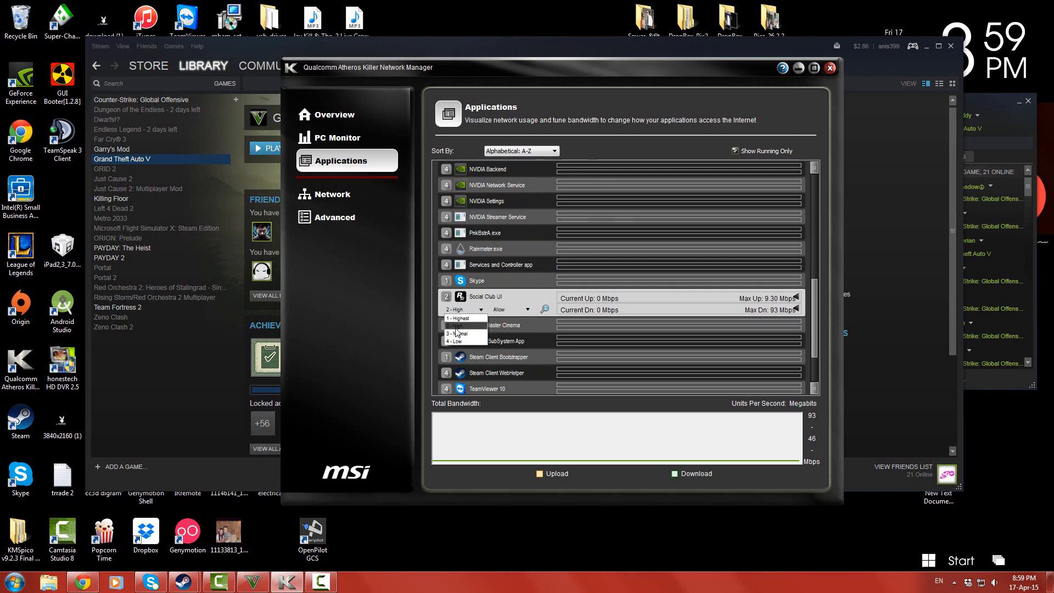
left_click(463, 326)
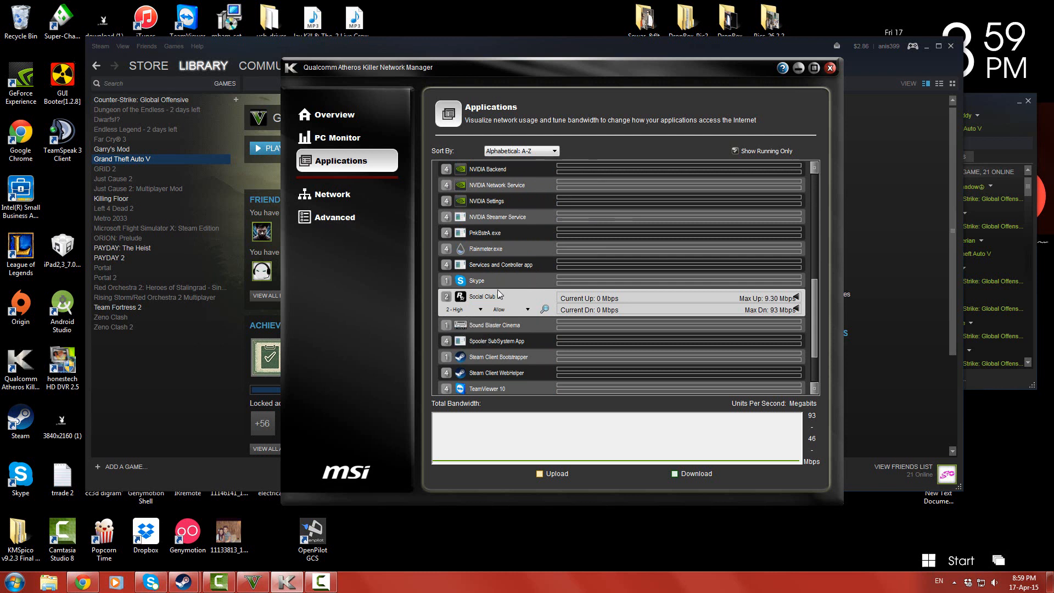
- Confirm Grand Theft Auto V Launcher shows 2 - High, then close the manager to the tray
scroll("up", 3)
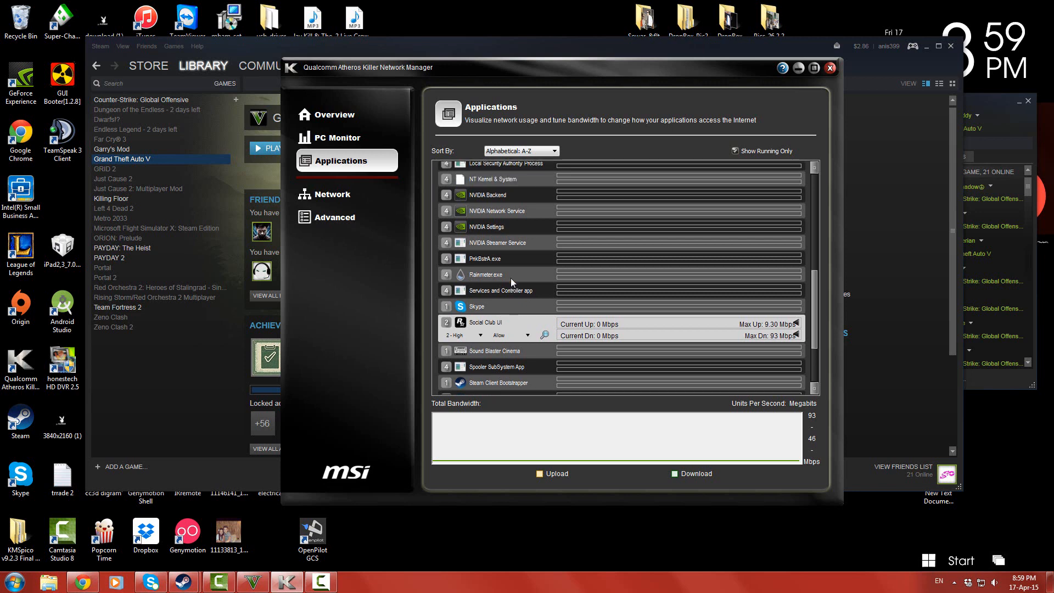
scroll("up", 3)
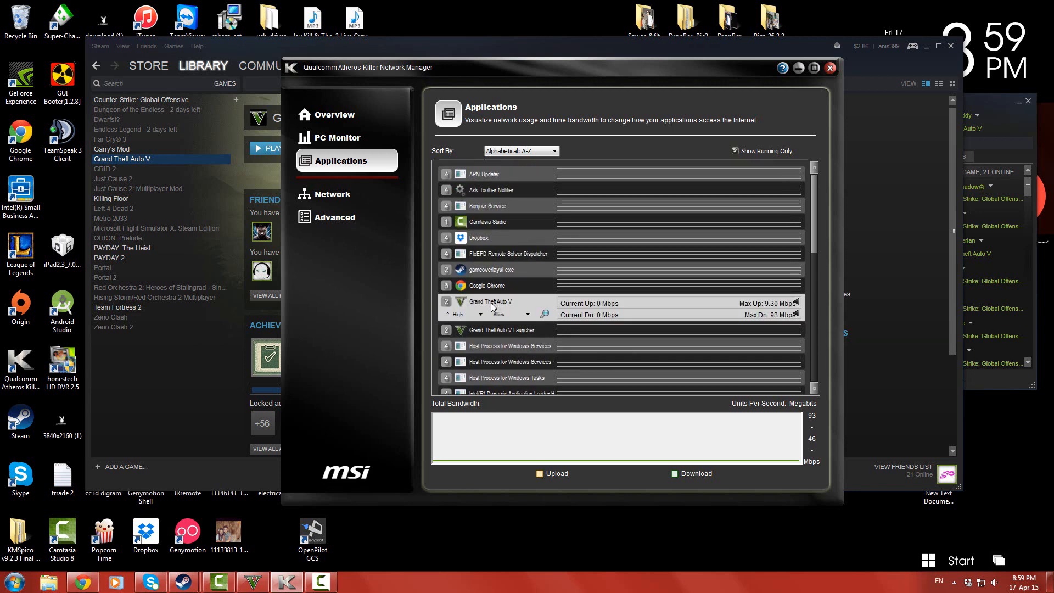
mouse_move(478, 330)
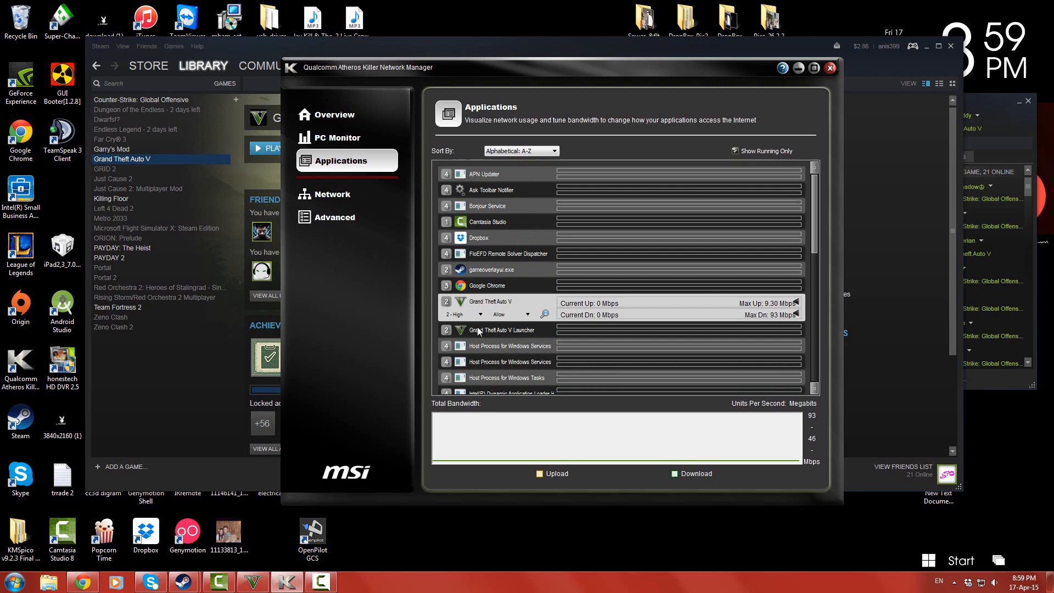
left_click(501, 331)
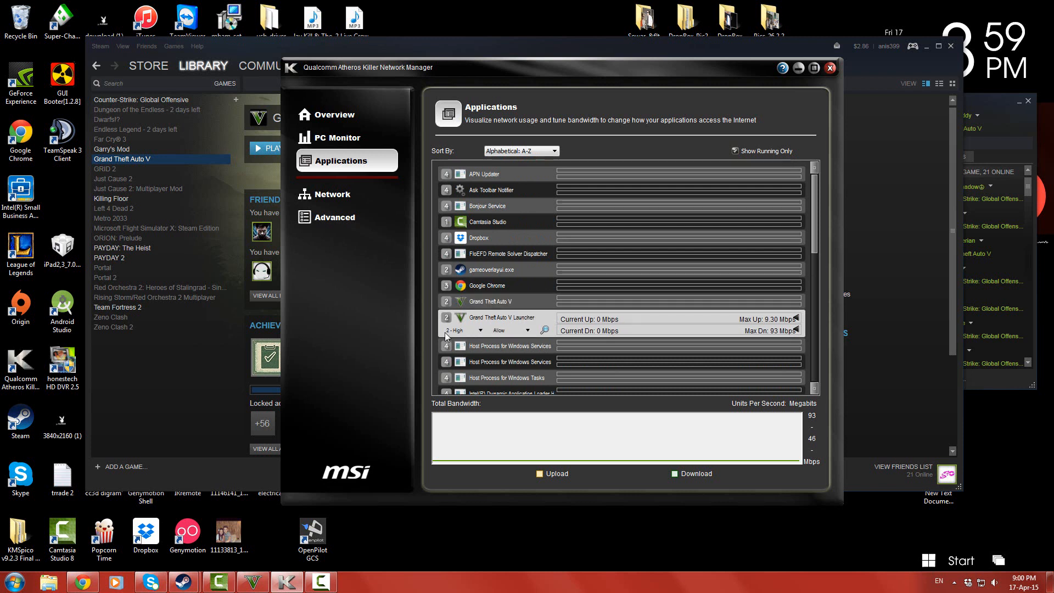
mouse_move(485, 303)
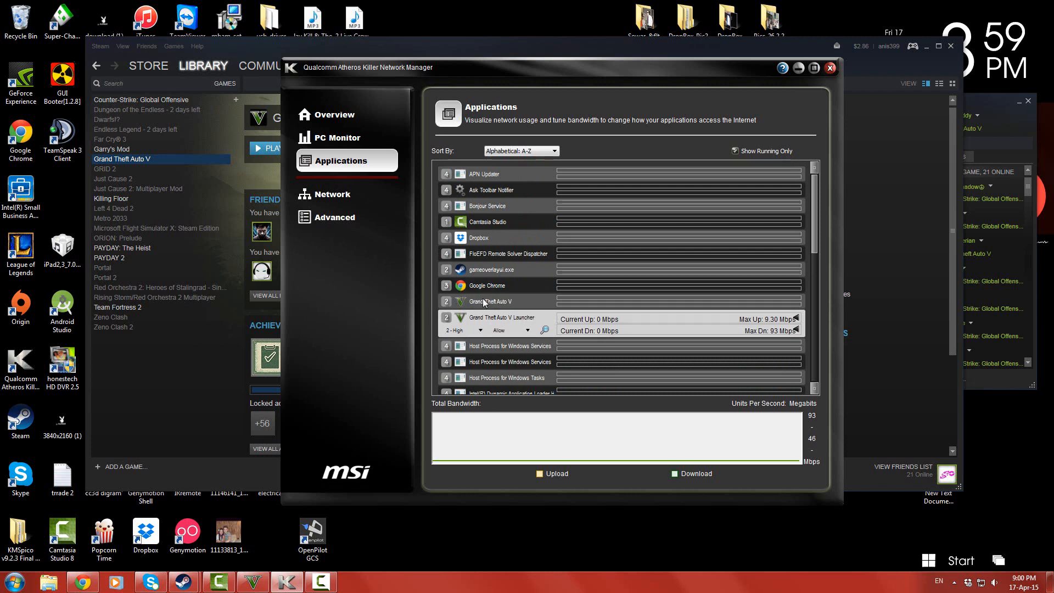
mouse_move(478, 301)
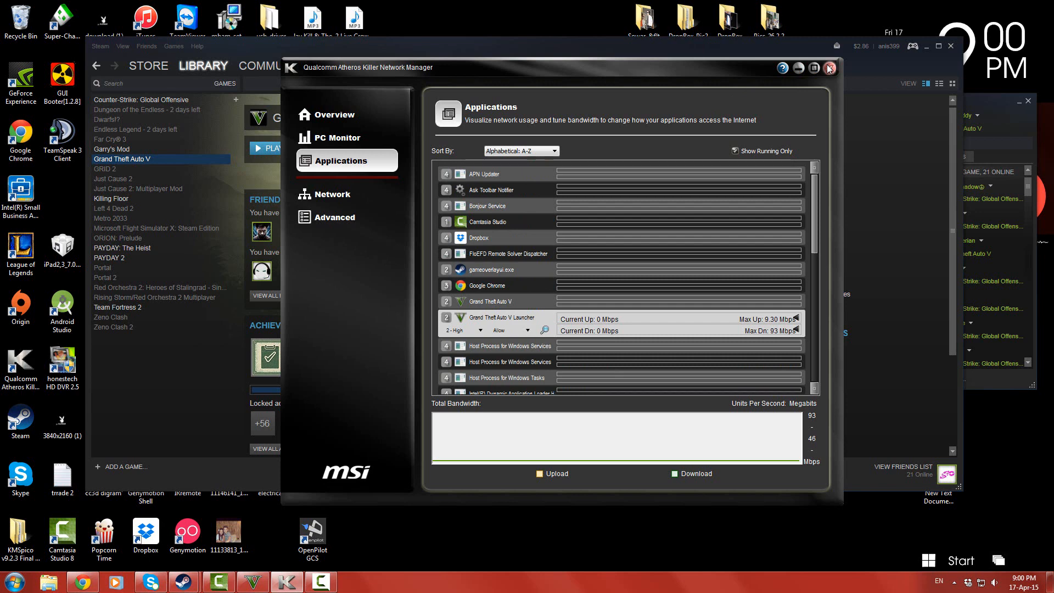
left_click(830, 68)
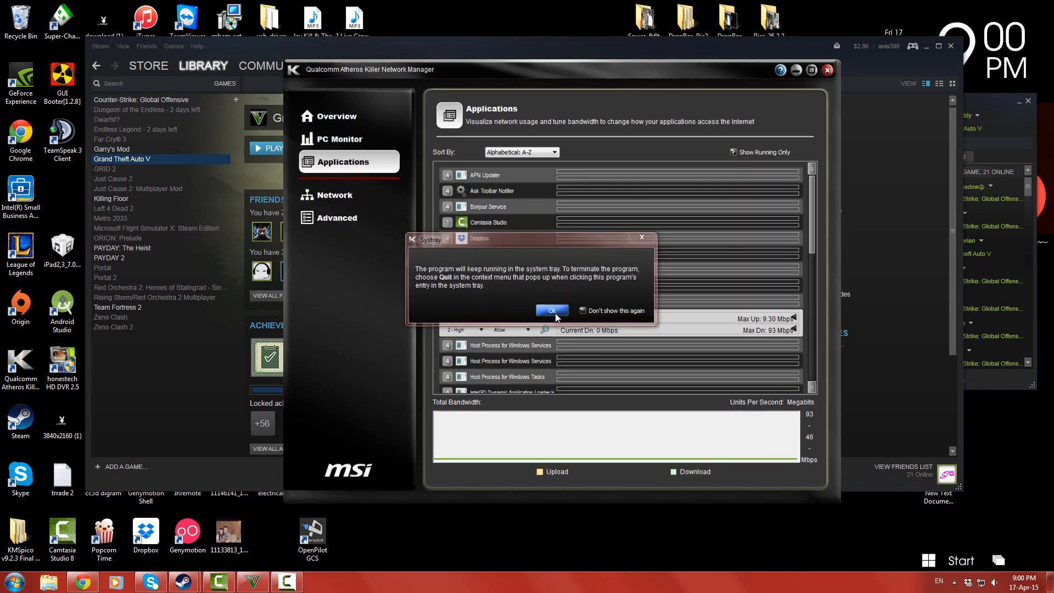